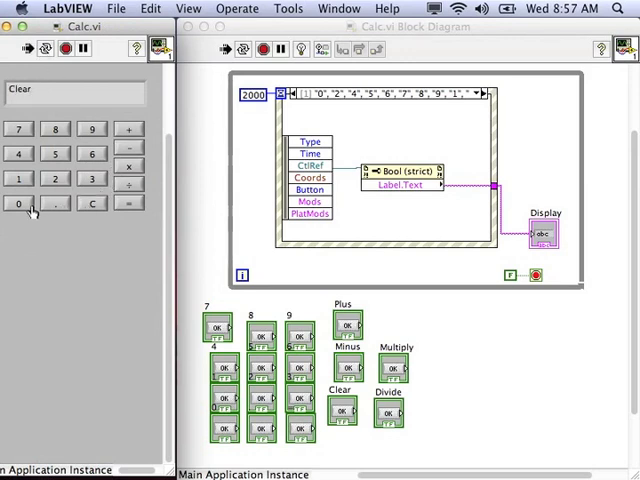
- Press digits 1, 3 and 6 on the running calculator, each replacing the display
left_click(18, 178)
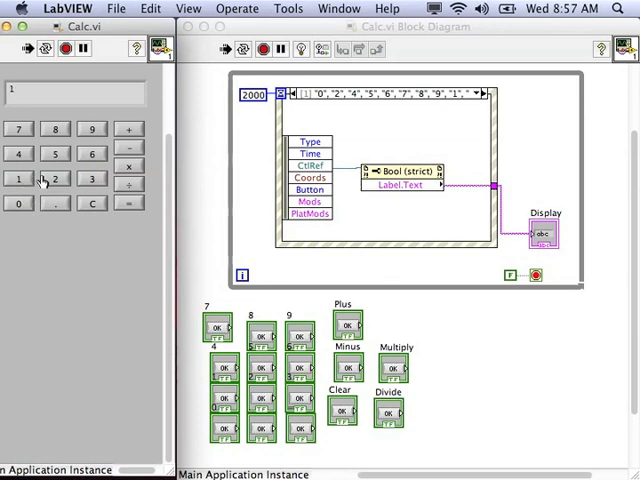
left_click(91, 178)
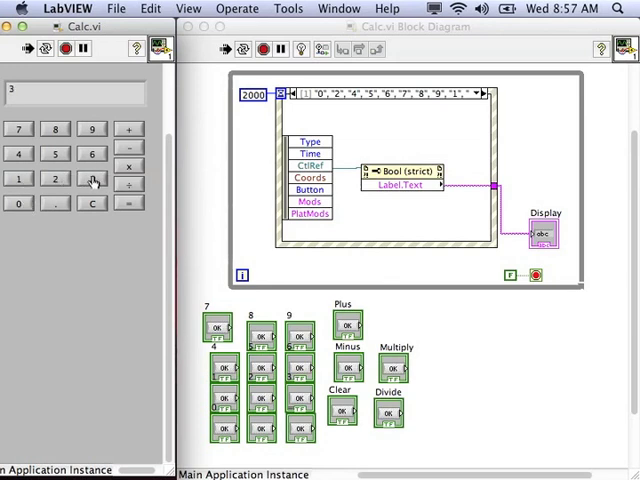
left_click(91, 181)
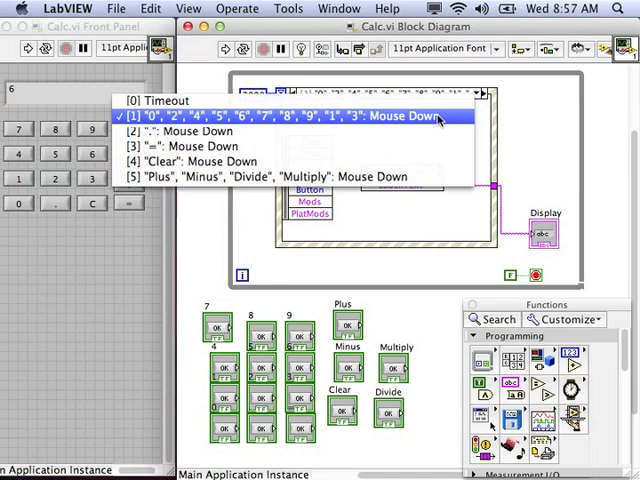
mouse_move(437, 131)
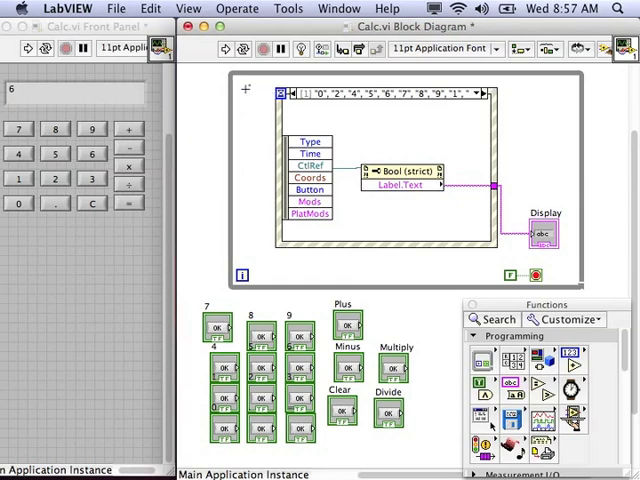
mouse_move(210, 123)
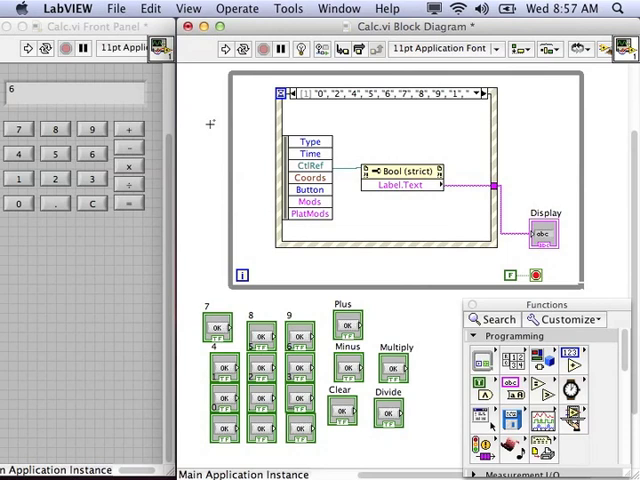
- Place a String Constant holding 0, labelled Initial, from the String palette
left_click(510, 335)
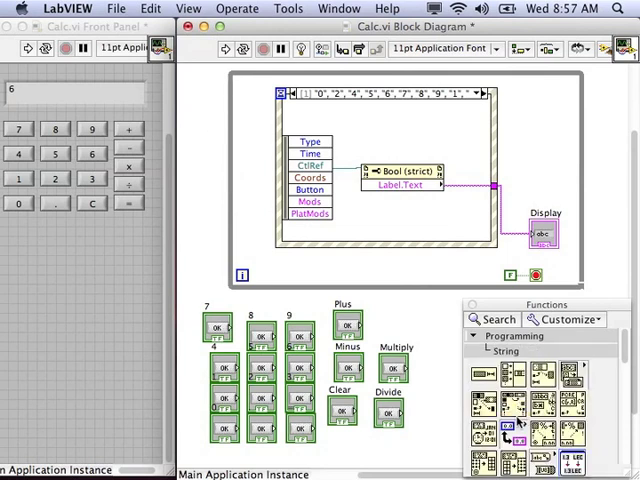
scroll("down", 3)
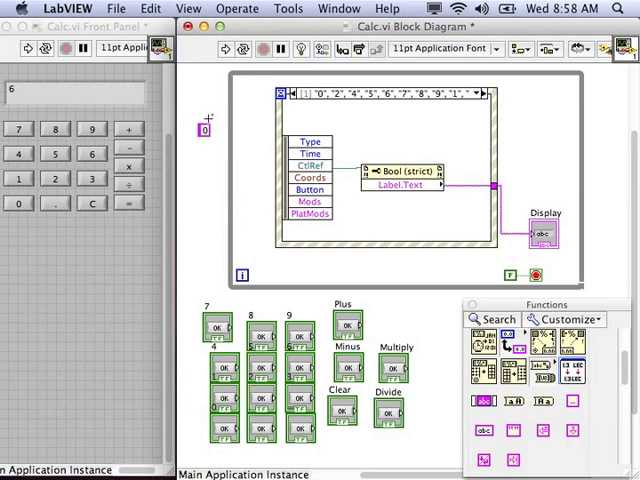
right_click(205, 130)
type("Initial")
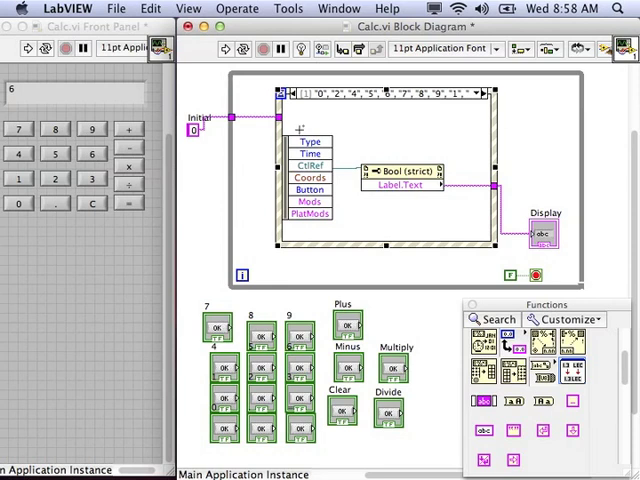
- Replace the Initial string's loop tunnel with a shift register
right_click(232, 117)
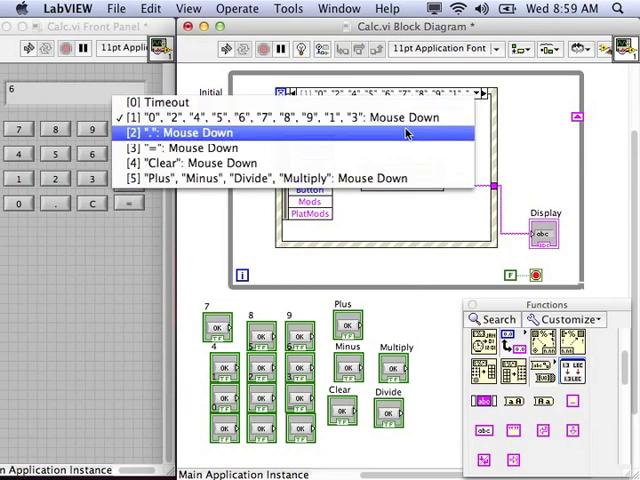
- Show the "Clear": Mouse Down event case to wire the initial string through
left_click(200, 163)
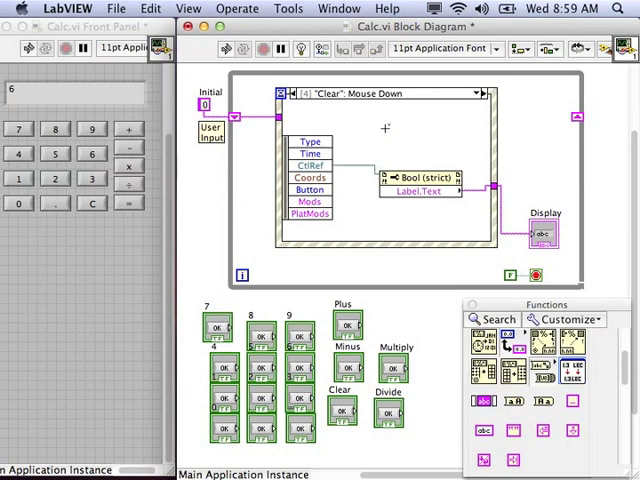
mouse_move(377, 130)
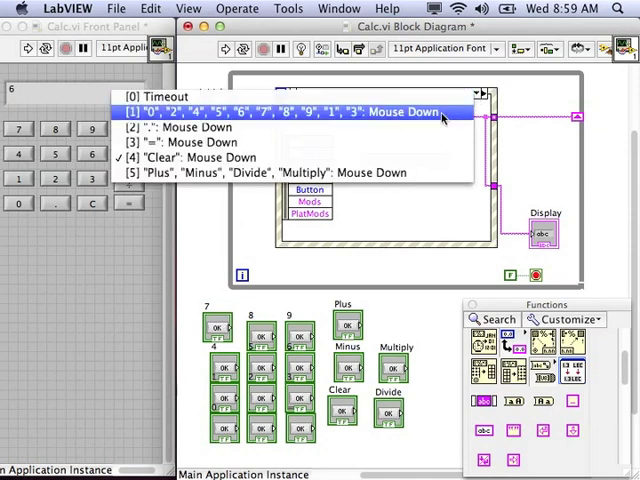
- In digit case [1], concatenate the stored string with the button label for Display
left_click(278, 112)
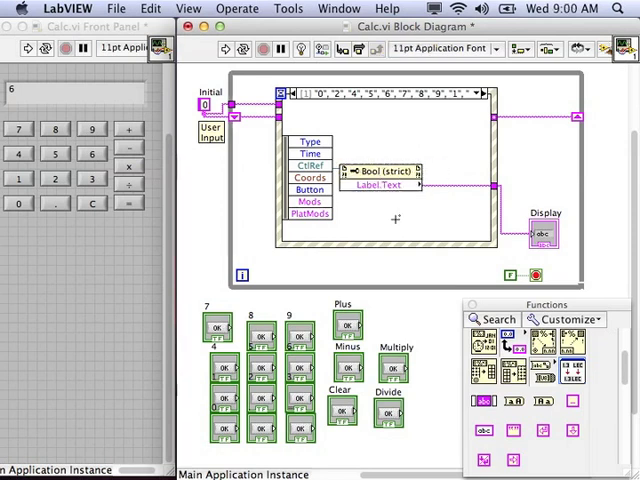
mouse_move(448, 190)
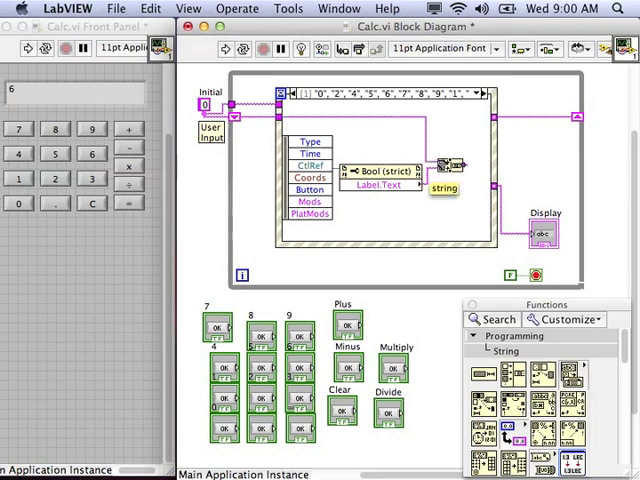
mouse_move(455, 165)
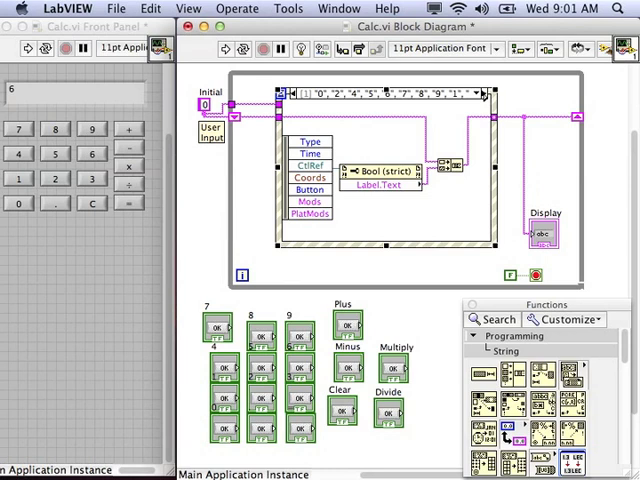
left_click(380, 92)
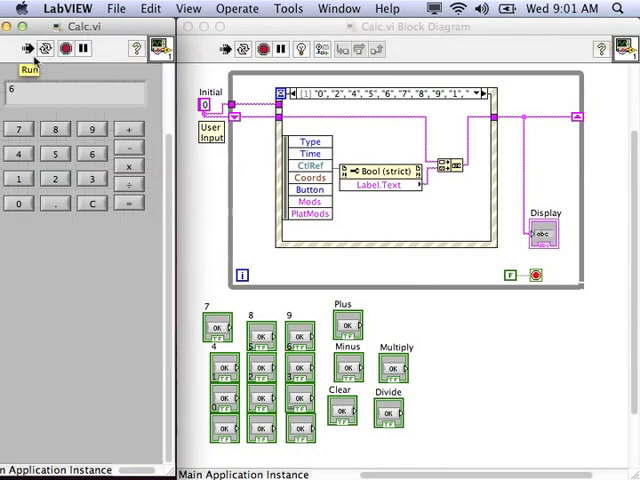
- Run the calculator and press 1 and 0, showing the display append to 010
left_click(91, 202)
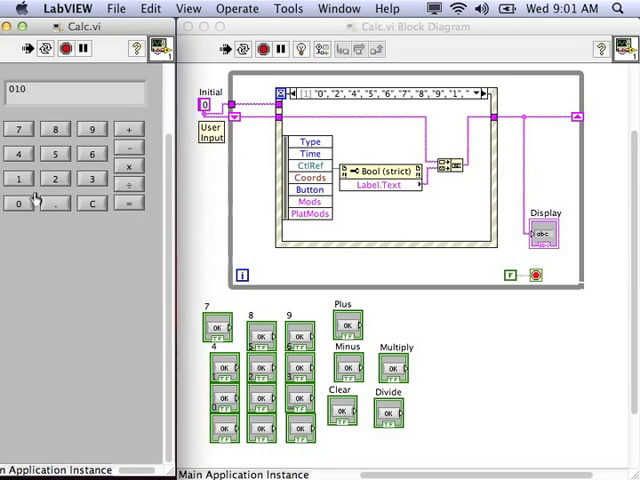
left_click(91, 203)
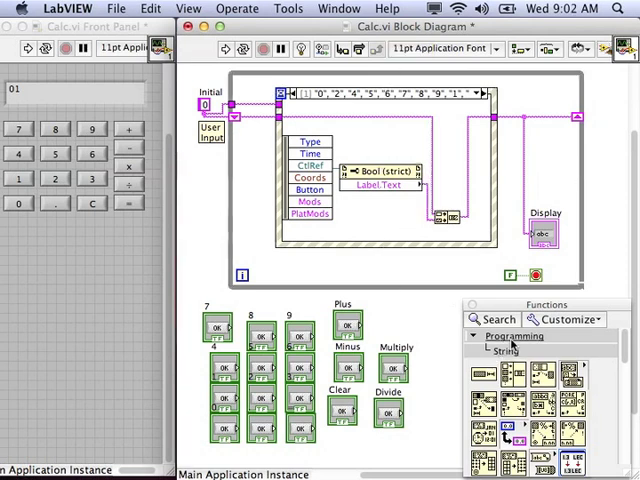
- Place Select and Equal To 0? from Comparison in the digit case
left_click(518, 350)
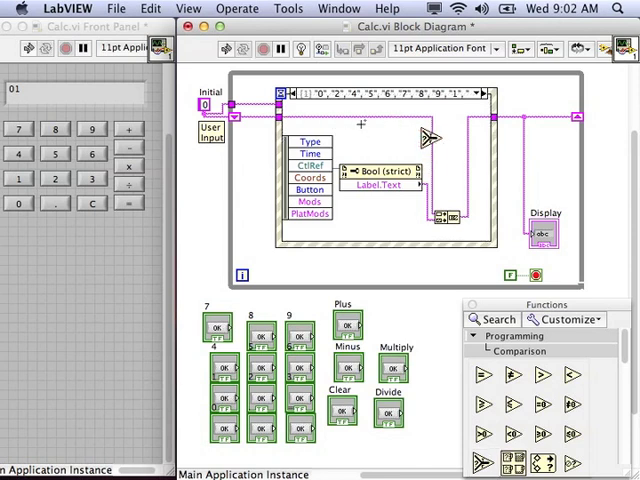
mouse_move(462, 163)
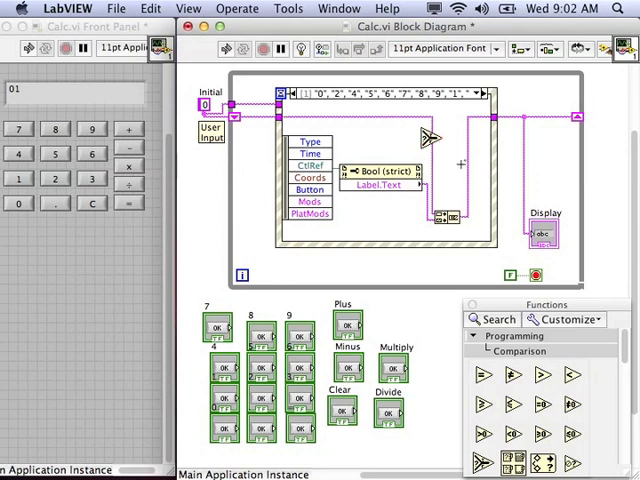
mouse_move(465, 175)
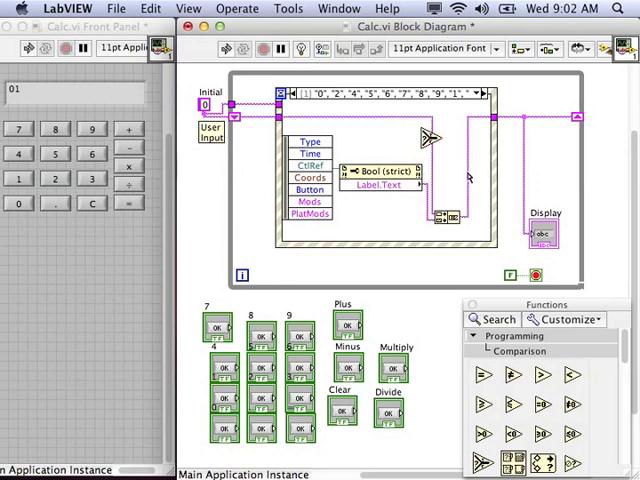
mouse_move(460, 218)
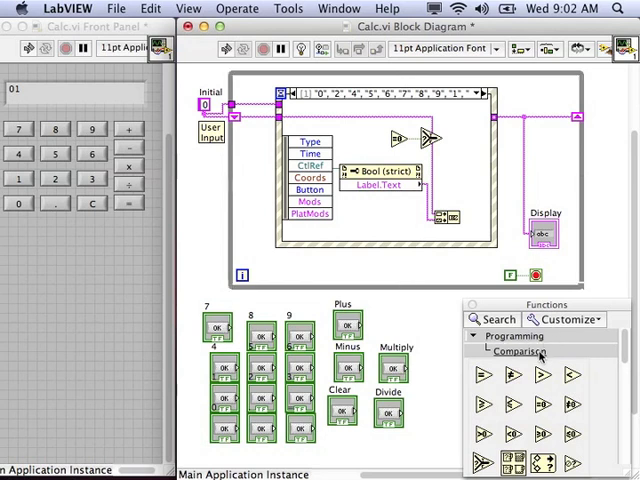
- Wire Decimal String To Number into Equal To 0?, Select into Concatenate, then run
left_click(506, 351)
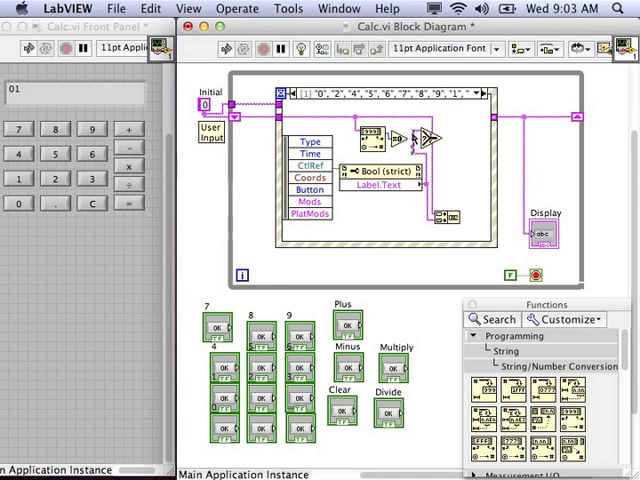
mouse_move(473, 148)
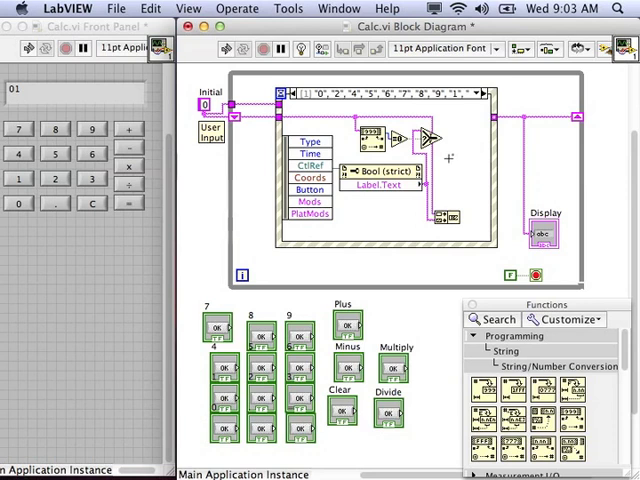
mouse_move(450, 218)
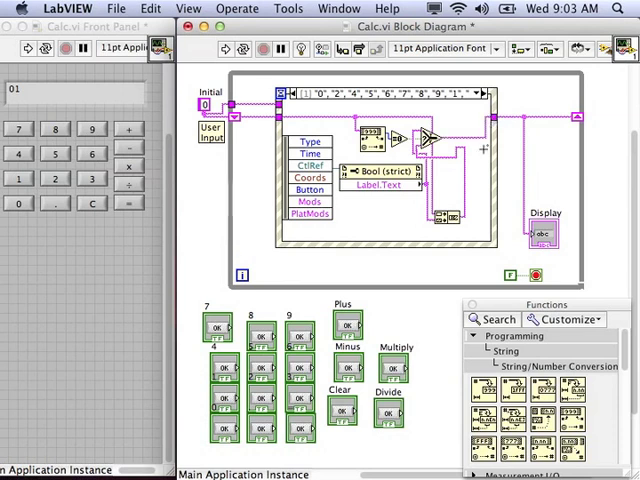
left_click(75, 26)
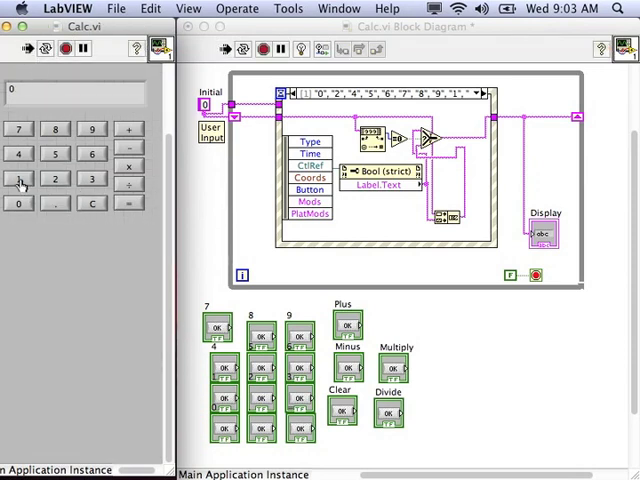
- Press 1 to display 01, then press C to reset the display to 0
left_click(18, 178)
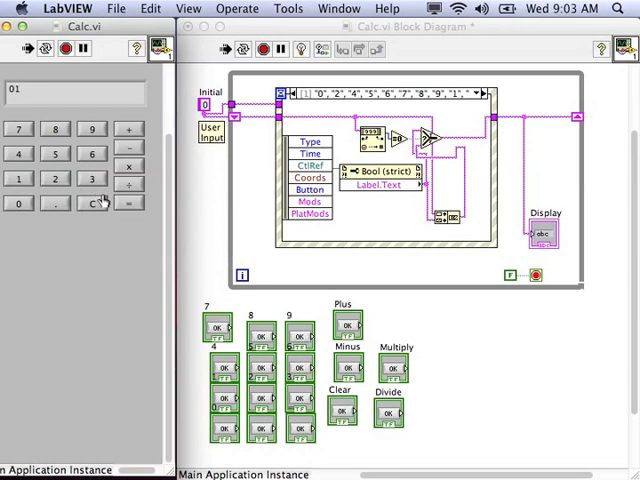
left_click(91, 203)
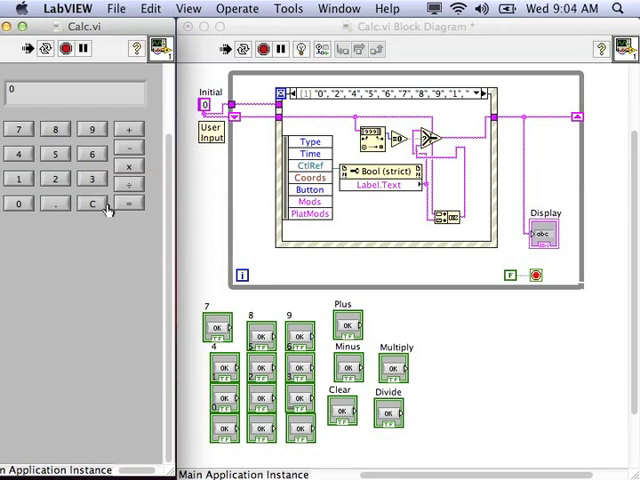